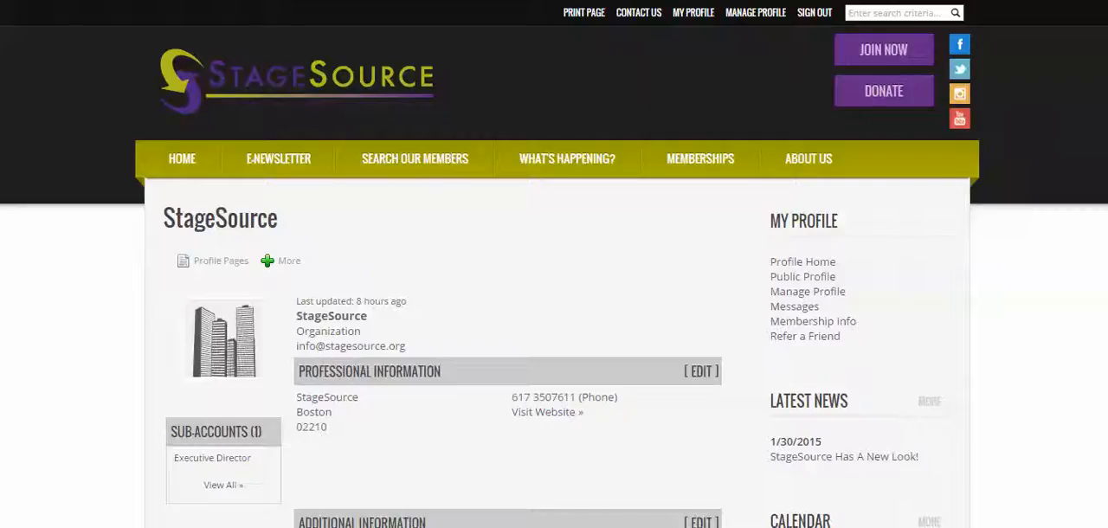
{"action": "mouse_move", "coordinate": [422, 23]}
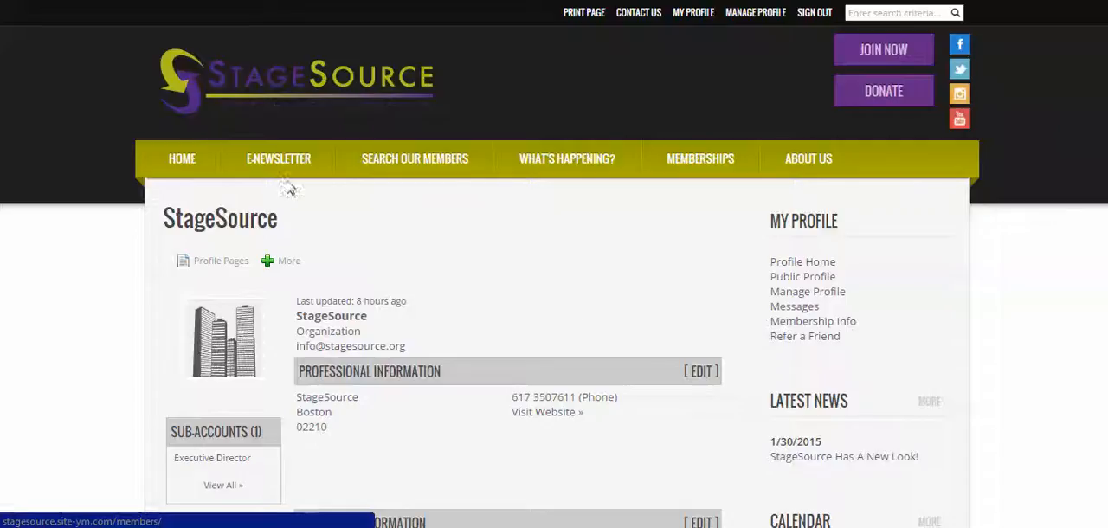
{"action": "mouse_move", "coordinate": [278, 158]}
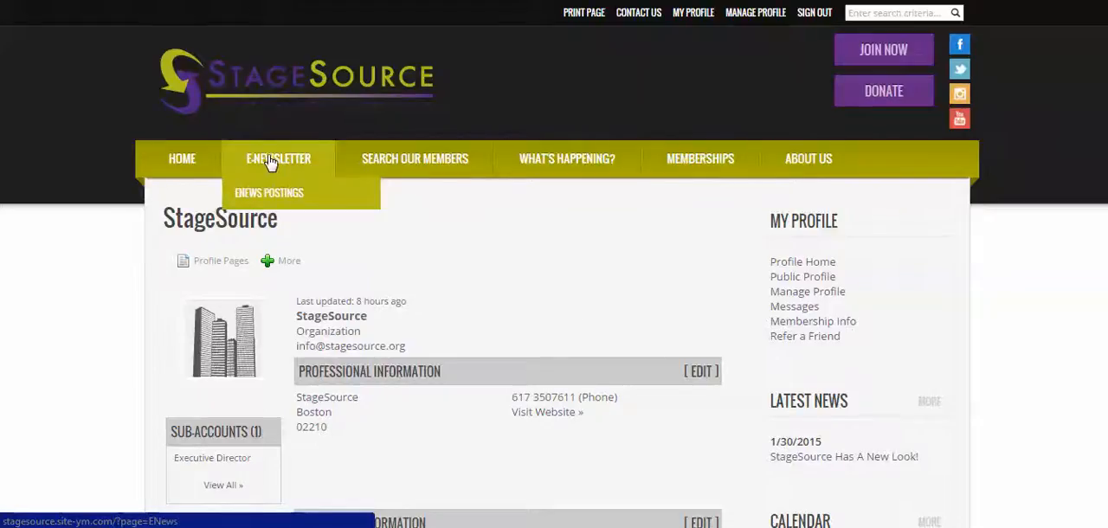
Go to ENEWS POSTINGS under the E-Newsletter menu to load the posting categories page.
{"action": "left_click", "coordinate": [269, 192]}
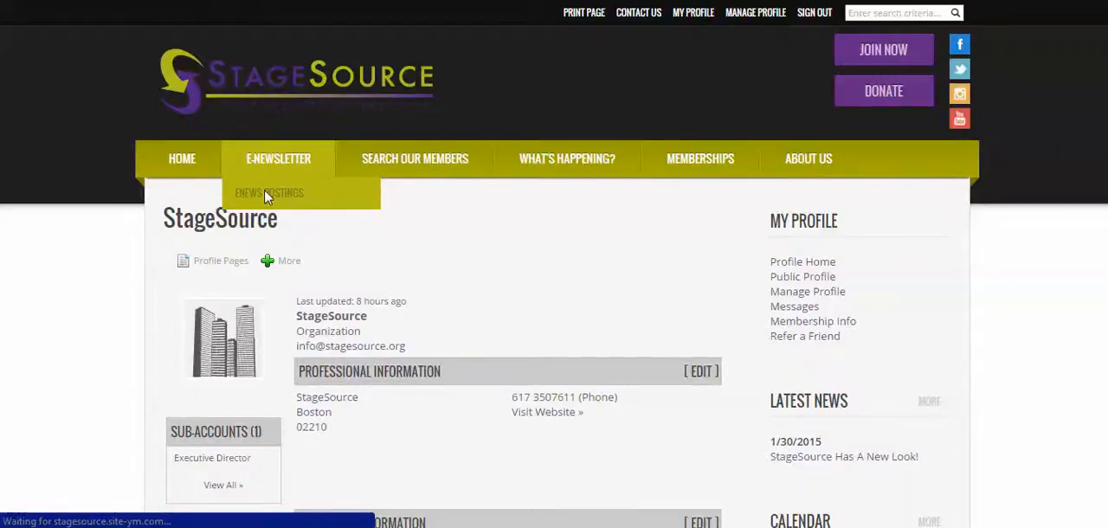
{"action": "left_click", "coordinate": [269, 192]}
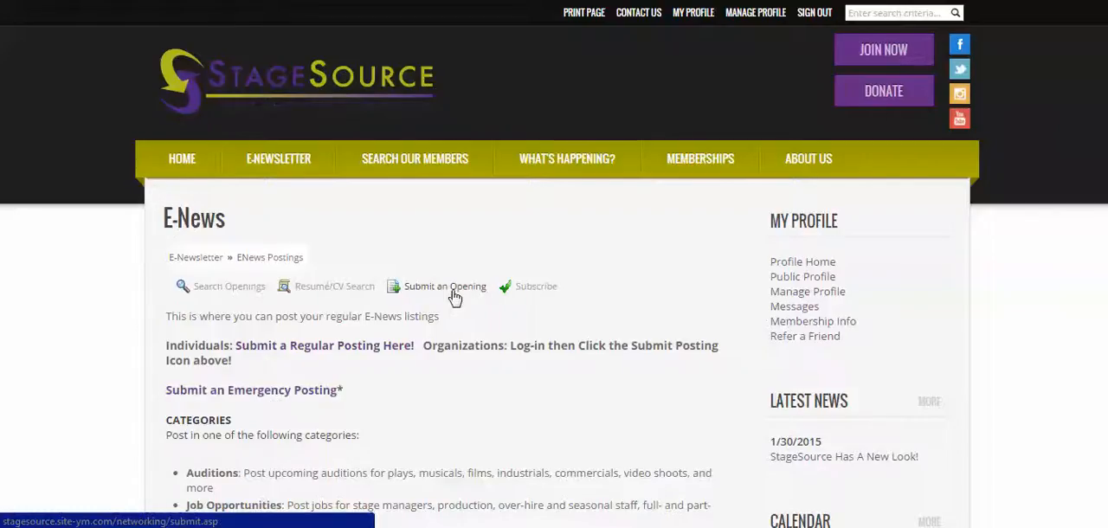
Open Submit an Opening and scroll past its instructions to the blank posting fields.
{"action": "left_click", "coordinate": [445, 286]}
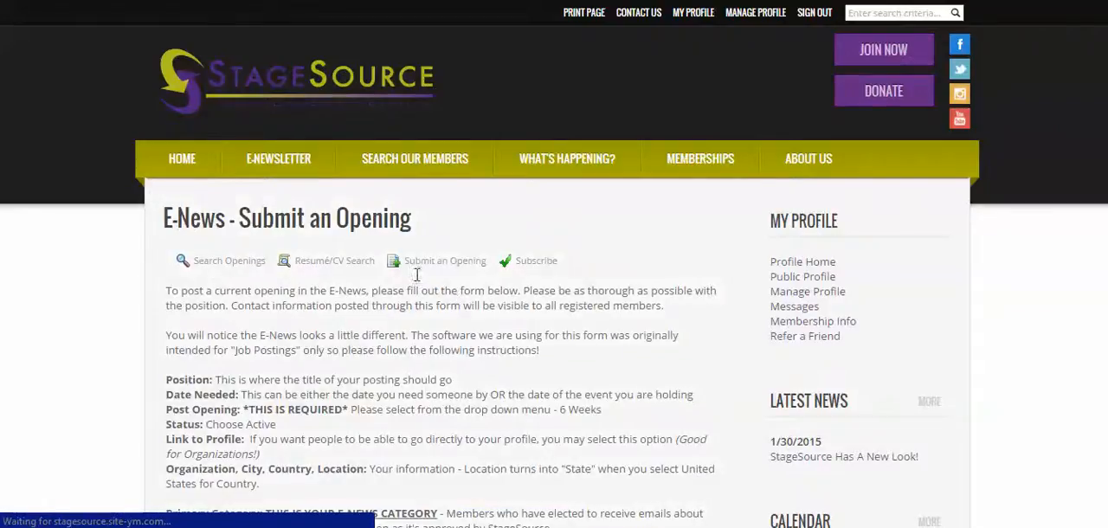
{"action": "scroll", "scroll_direction": "down", "scroll_amount": 3}
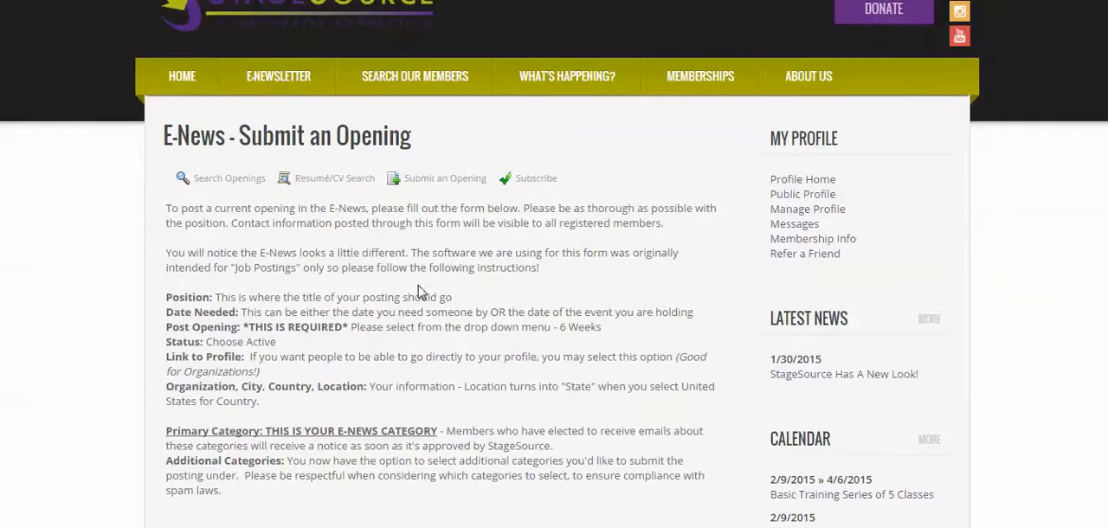
{"action": "scroll", "scroll_direction": "down", "scroll_amount": 3}
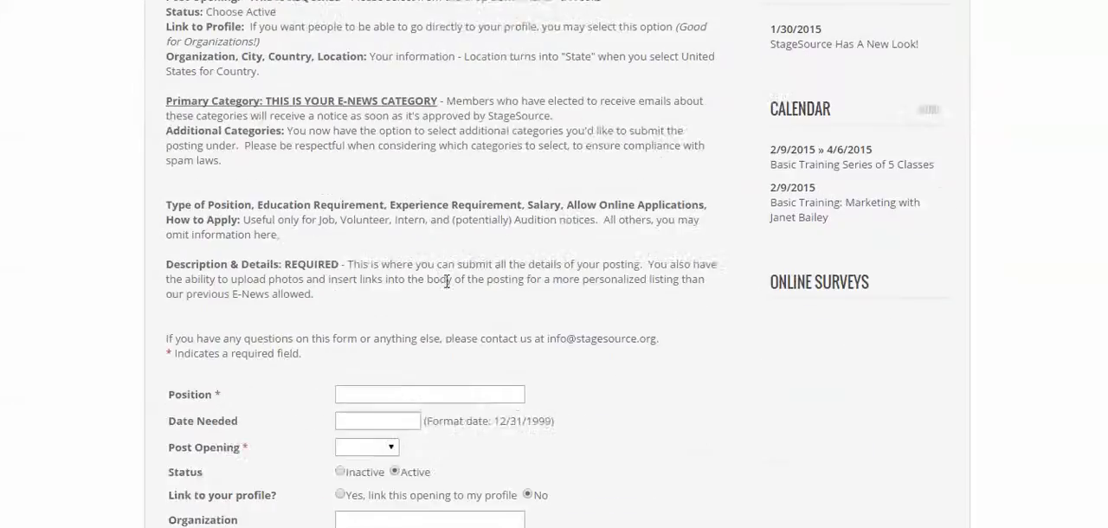
{"action": "scroll", "scroll_direction": "down", "scroll_amount": 3}
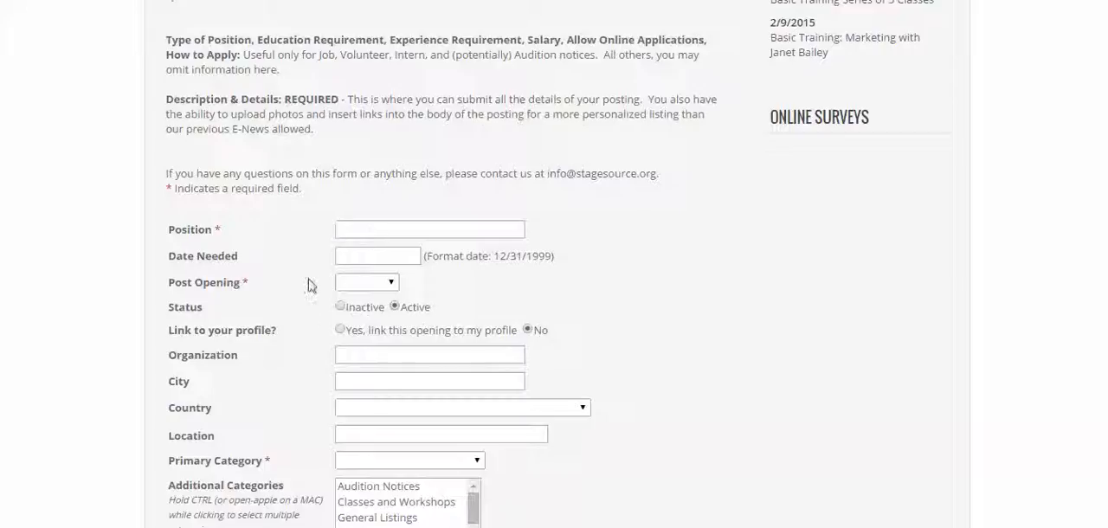
Review the category lists, position details and salary, reaching the How to Apply / Contact editor.
{"action": "left_click", "coordinate": [366, 282]}
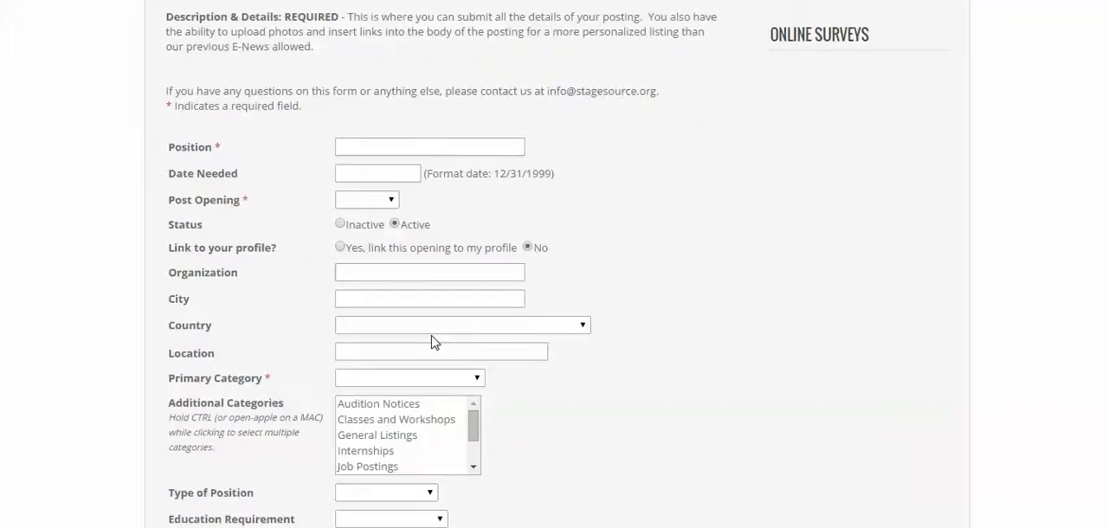
{"action": "scroll", "scroll_direction": "down", "scroll_amount": 3}
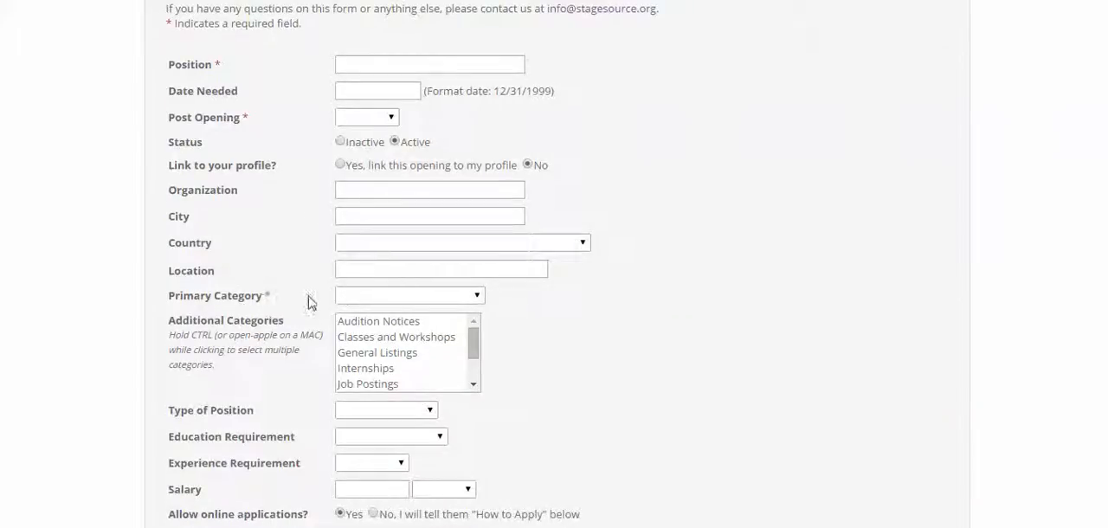
{"action": "left_click", "coordinate": [408, 296]}
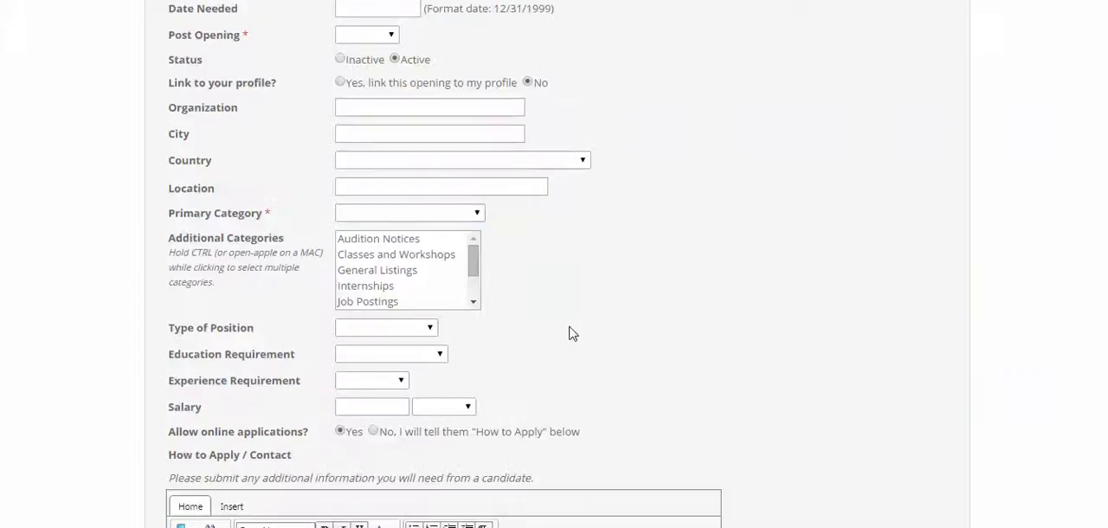
{"action": "scroll", "scroll_direction": "down", "scroll_amount": 3}
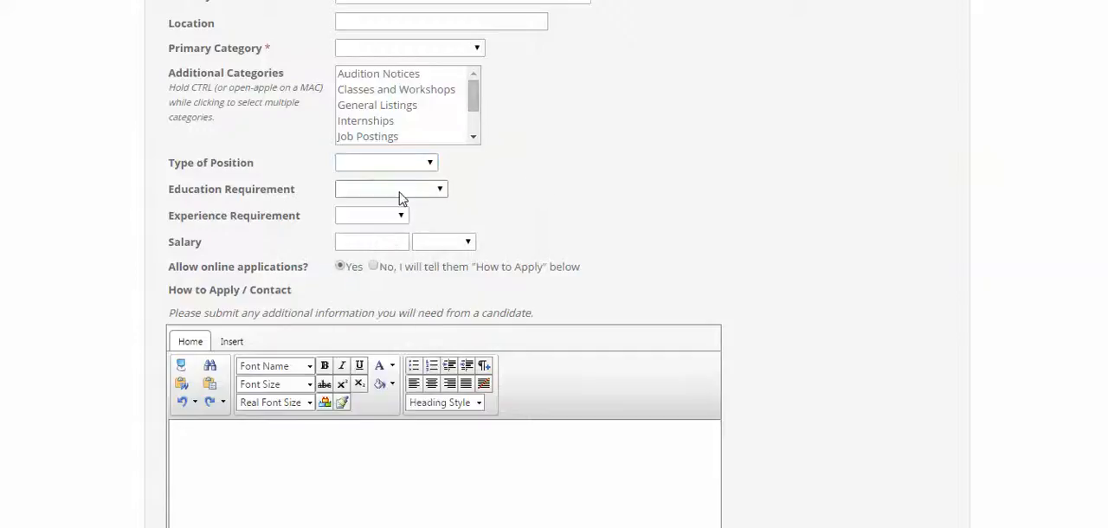
{"action": "left_click", "coordinate": [390, 188]}
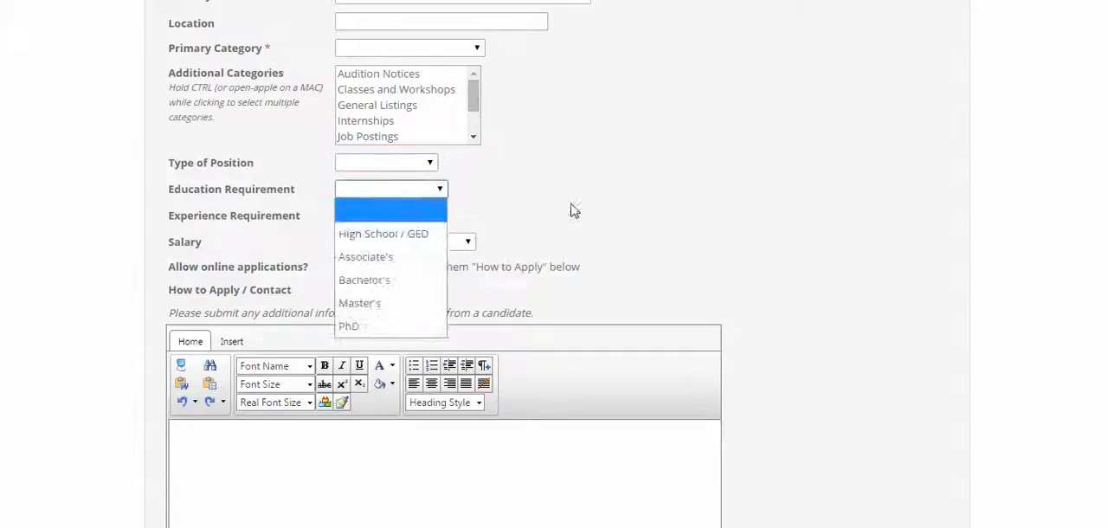
{"action": "left_click", "coordinate": [391, 210]}
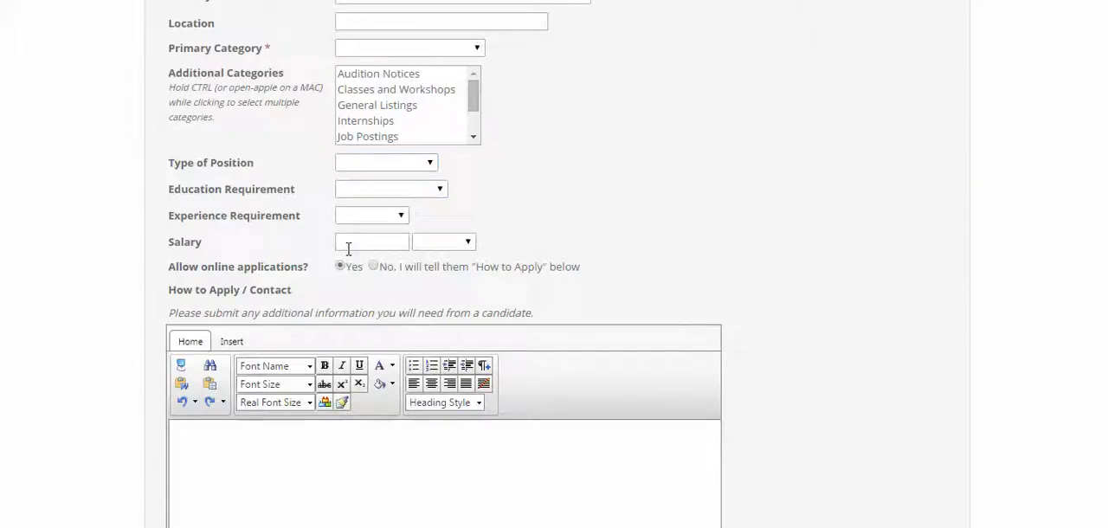
{"action": "left_click", "coordinate": [371, 241]}
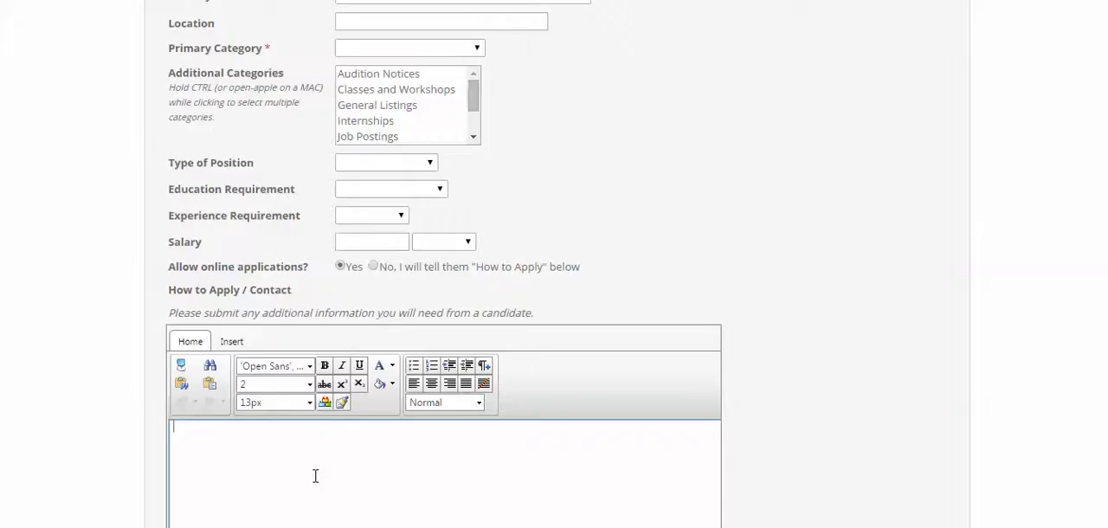
Scroll below How to Apply and activate the empty required Description & Details text area.
{"action": "scroll", "scroll_direction": "down", "scroll_amount": 3}
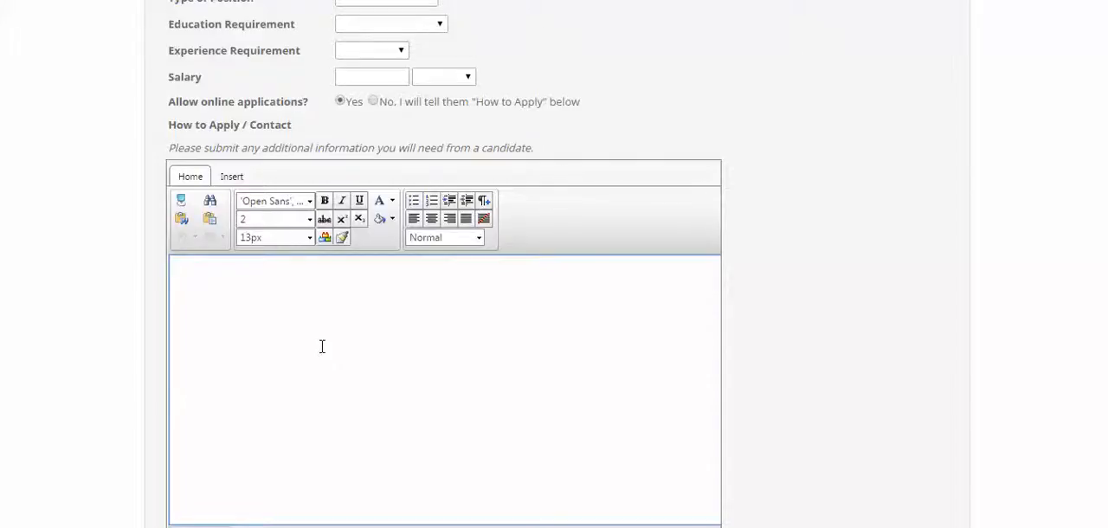
{"action": "scroll", "scroll_direction": "down", "scroll_amount": 3}
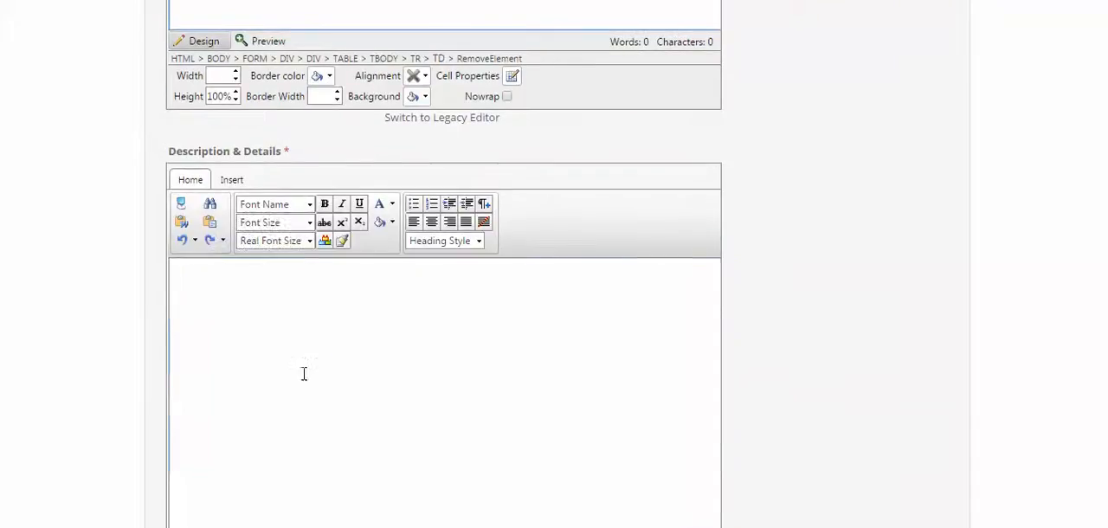
{"action": "left_click", "coordinate": [303, 373]}
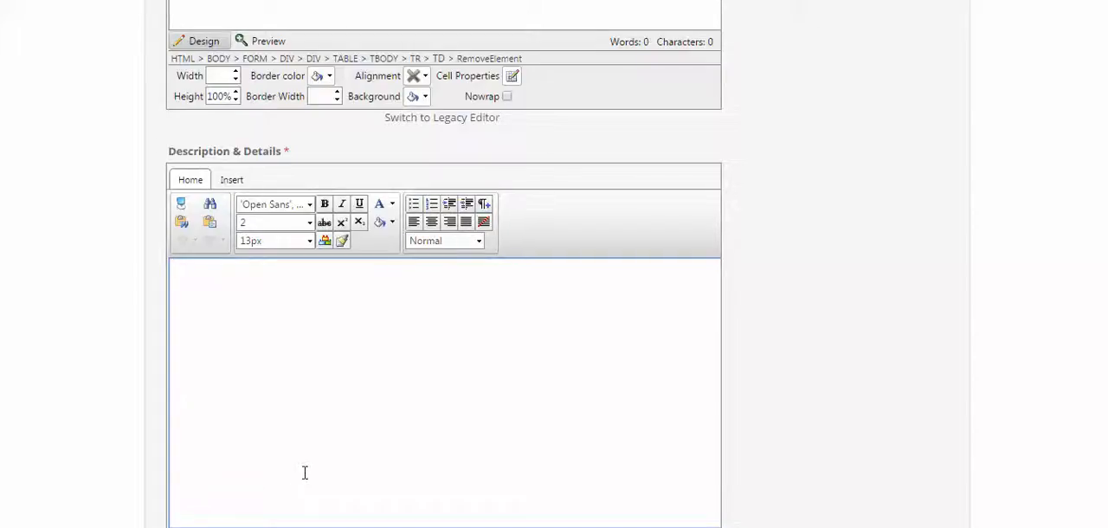
{"action": "mouse_move", "coordinate": [309, 483]}
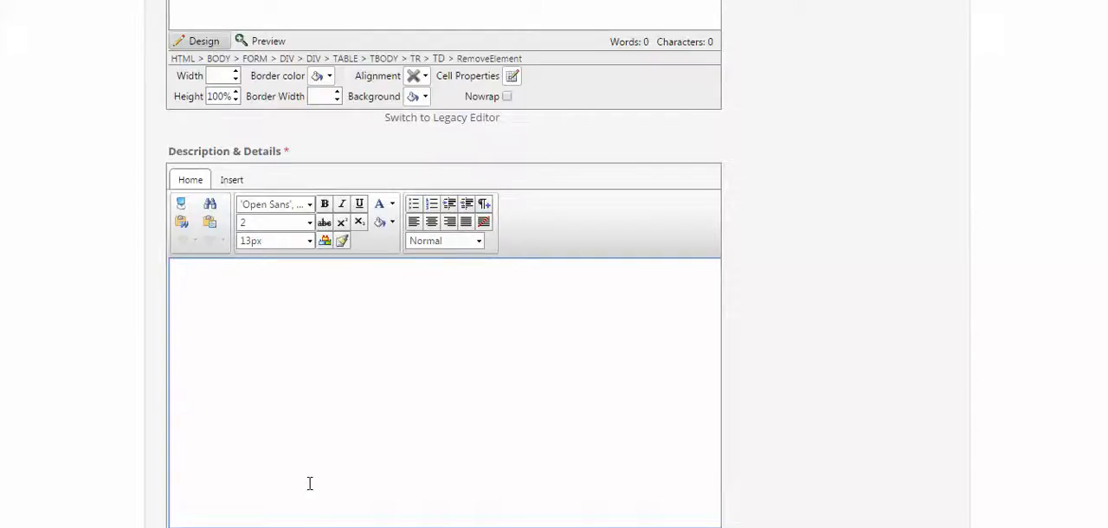